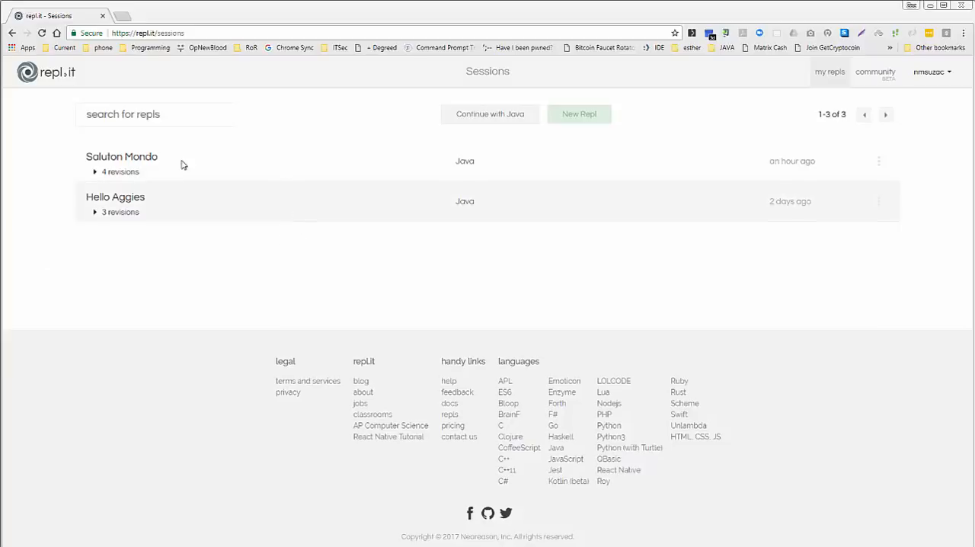
- Create a new Java repl from the Popular languages list and bring up its name editor
click(579, 113)
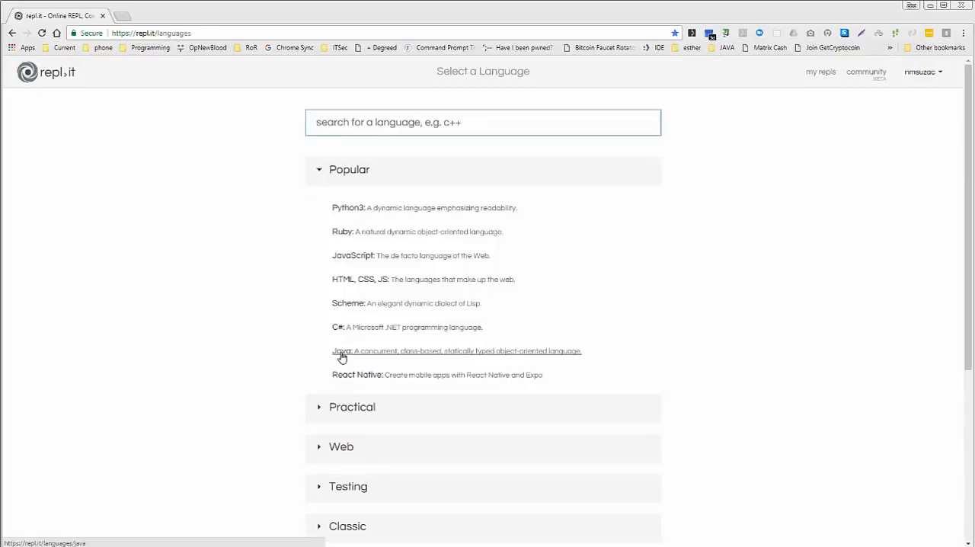
click(342, 350)
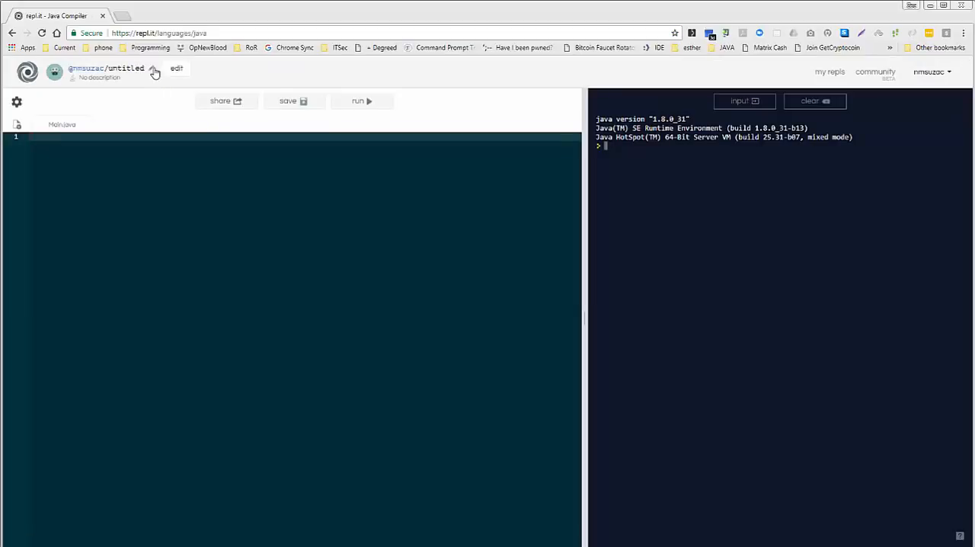
click(176, 67)
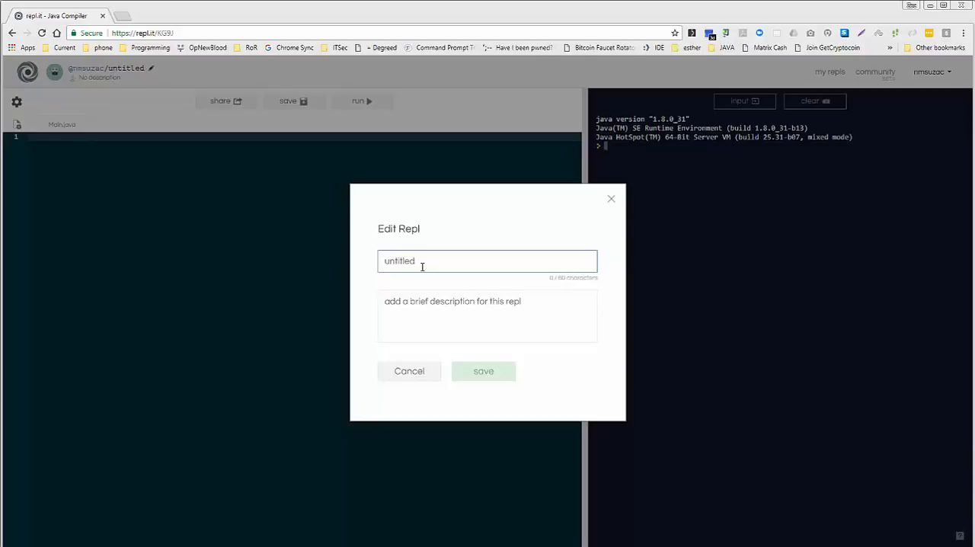
- Name the repl 'Import Lib', add an OEC course description, and save it
text(Import Lib)
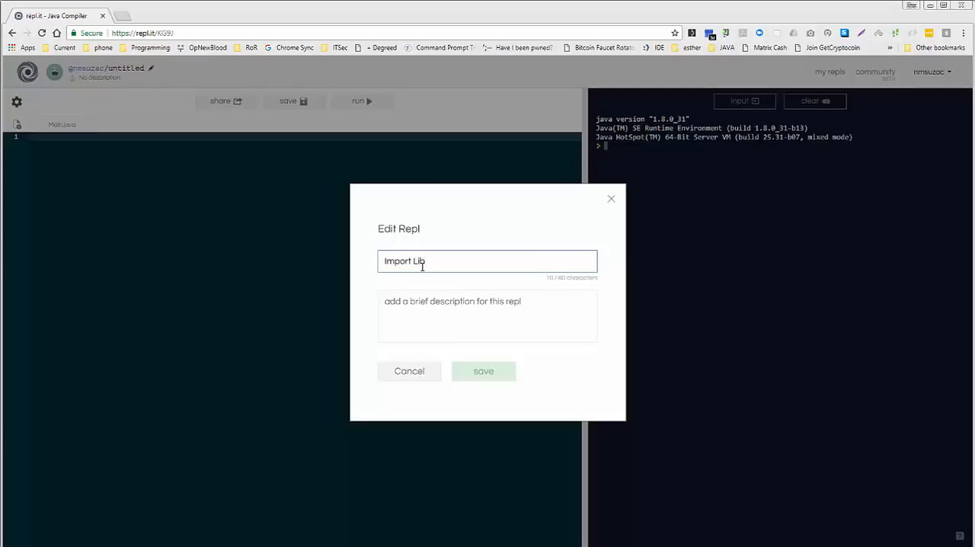
text(OECS195 Zac Smith)
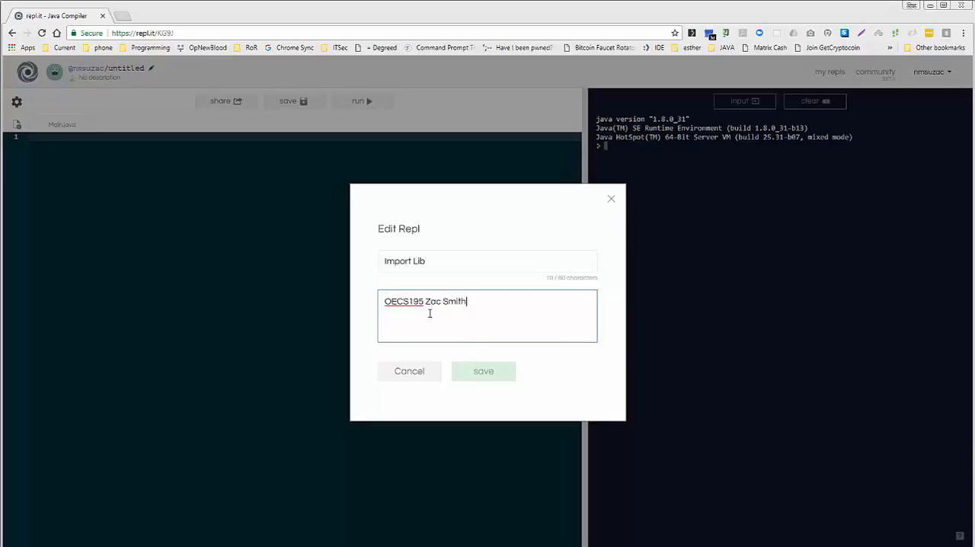
click(483, 371)
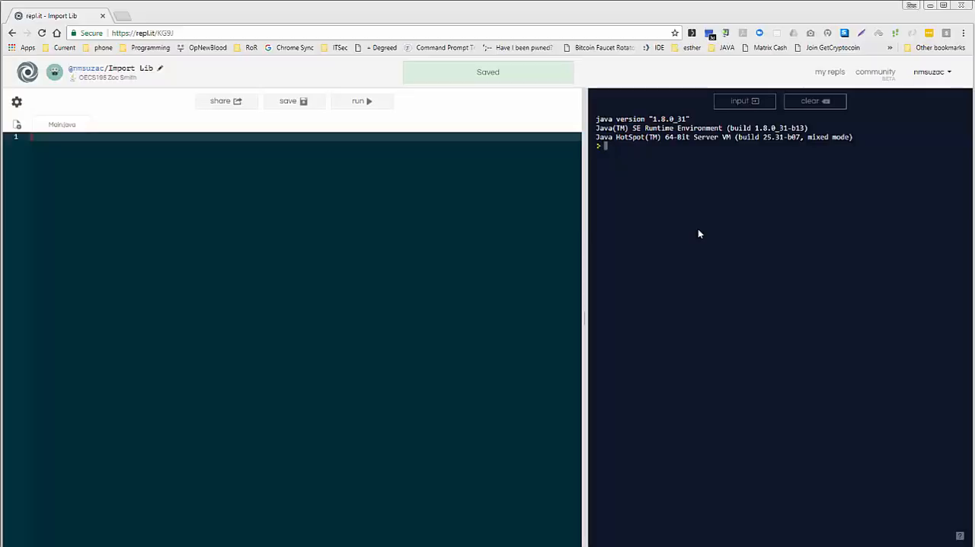
mouse_move(413, 537)
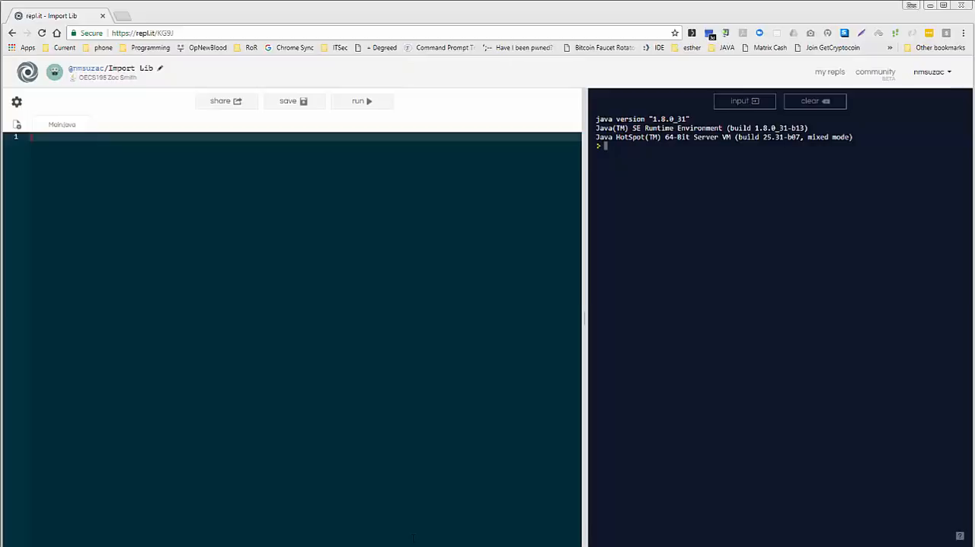
- Write 'import java.util.*;' as the first line of Main.java, accepting the import suggestion
text(imp)
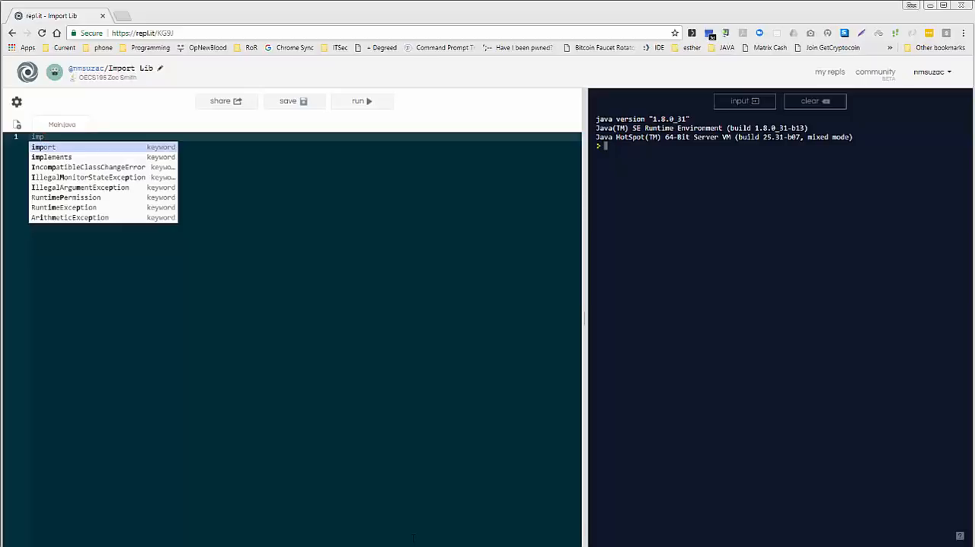
click(43, 147)
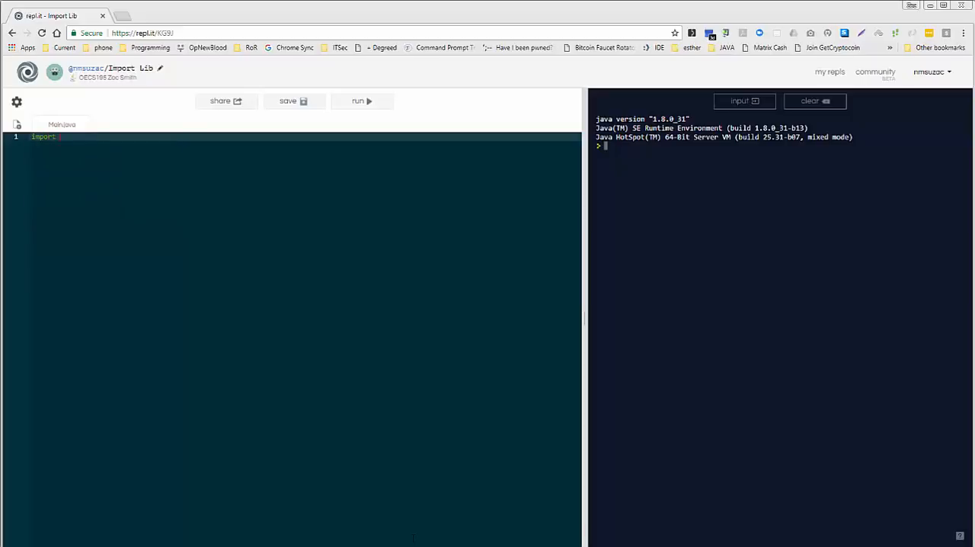
text(java.)
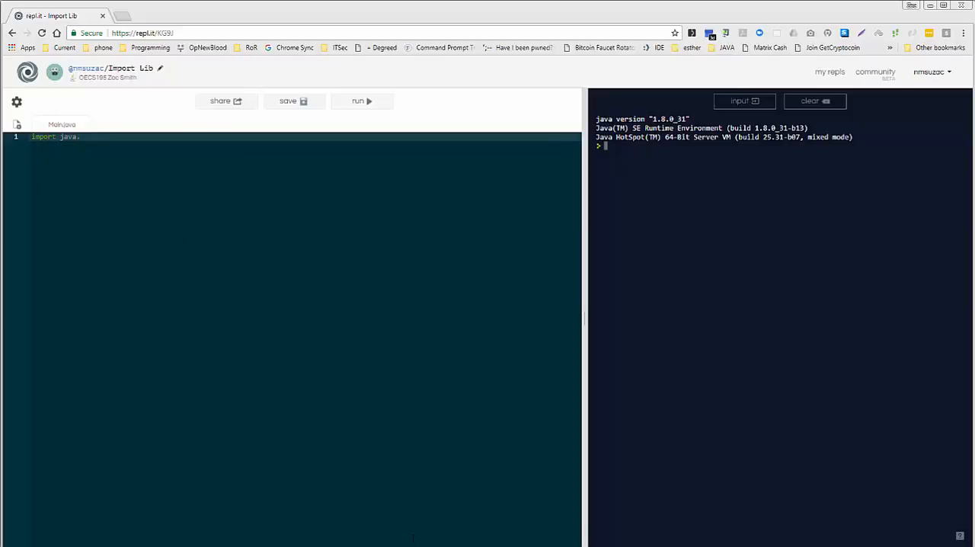
text(util.)
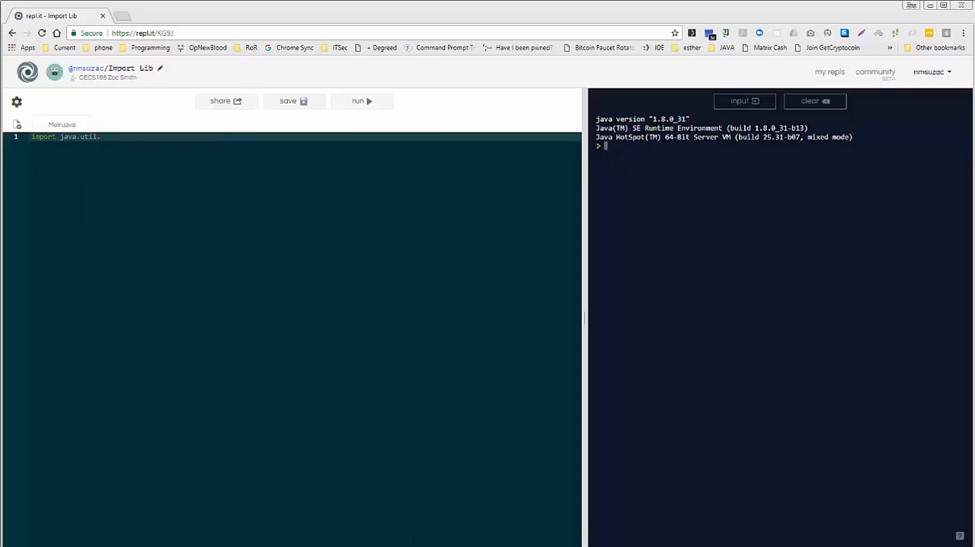
text(*;)
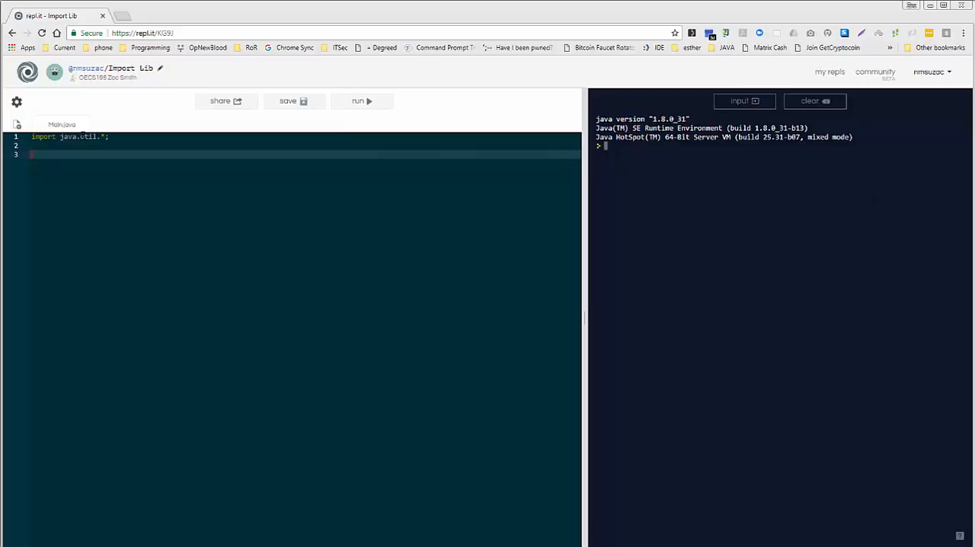
mouse_move(79, 137)
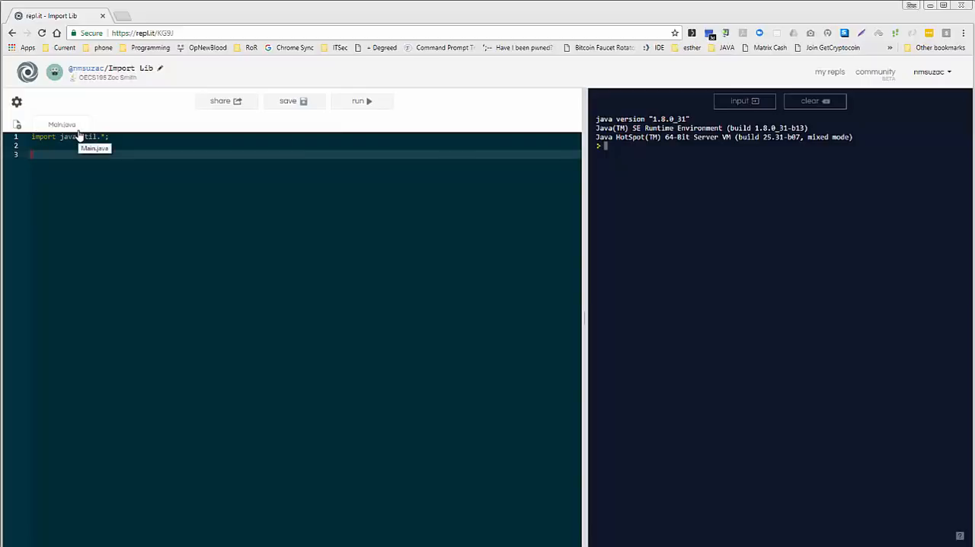
- Write 'public class Main {' containing an empty 'public static void main(String[] args)' method
text(public)
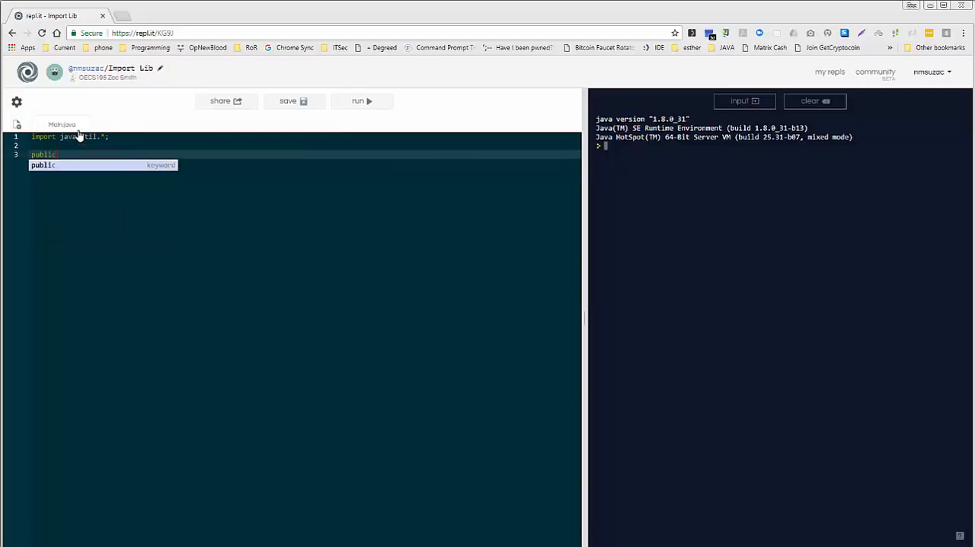
text(cas)
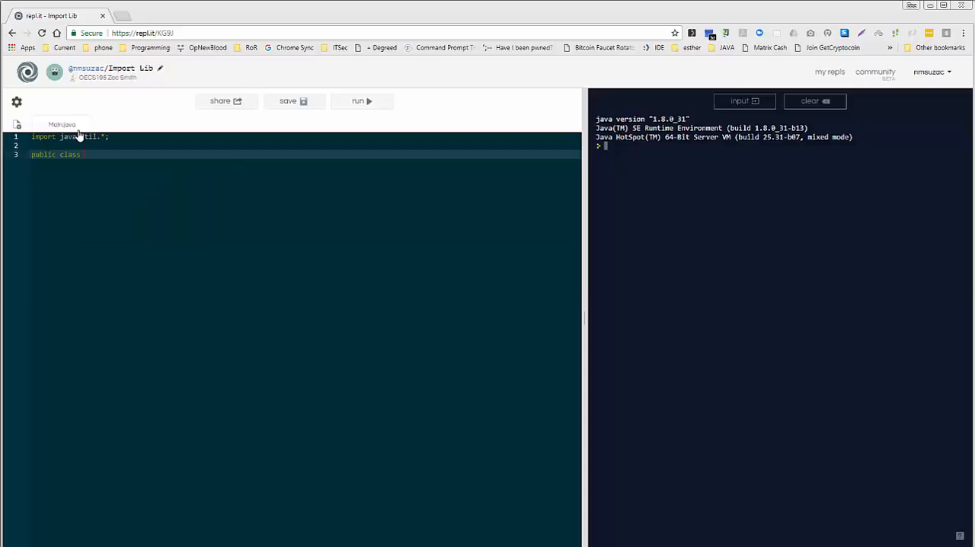
text(Main {)
text(pusb)
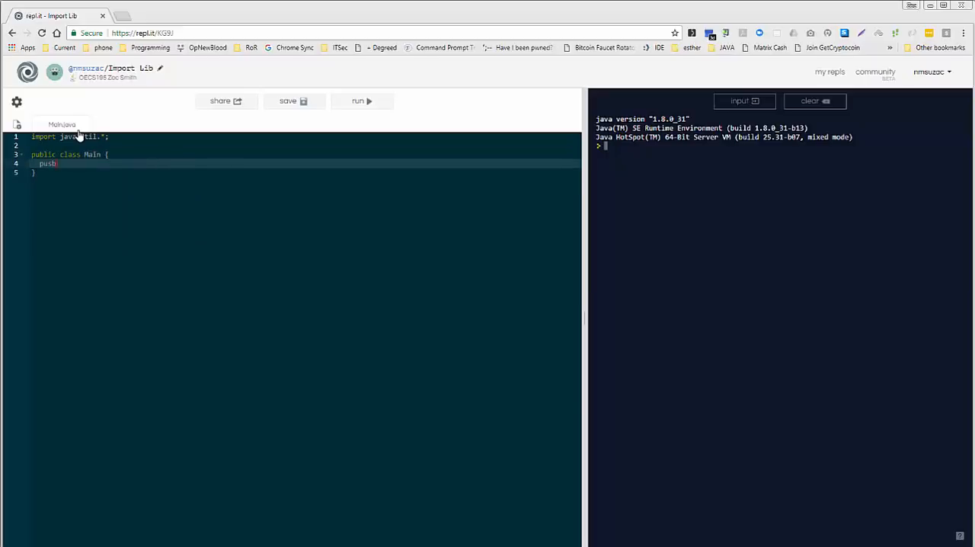
text(ublic static mai)
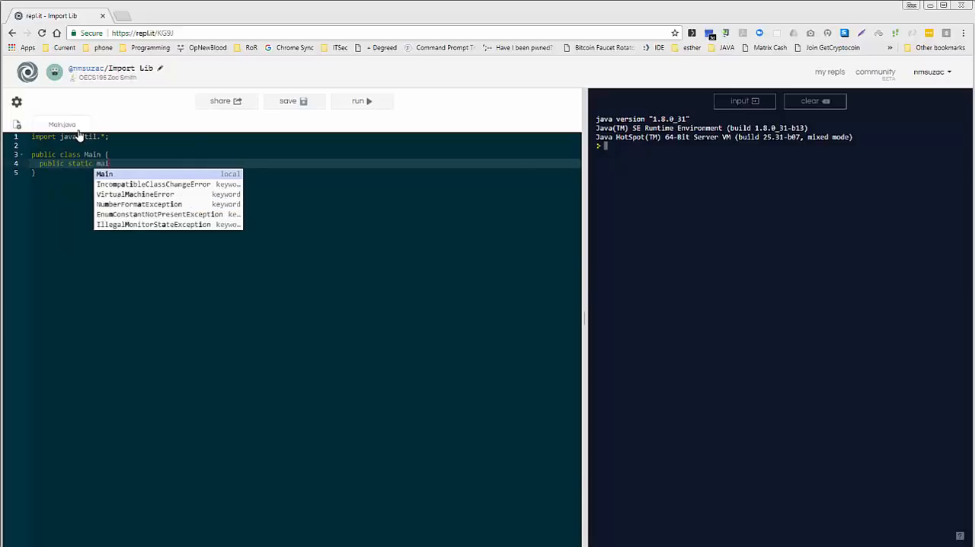
text(void main)
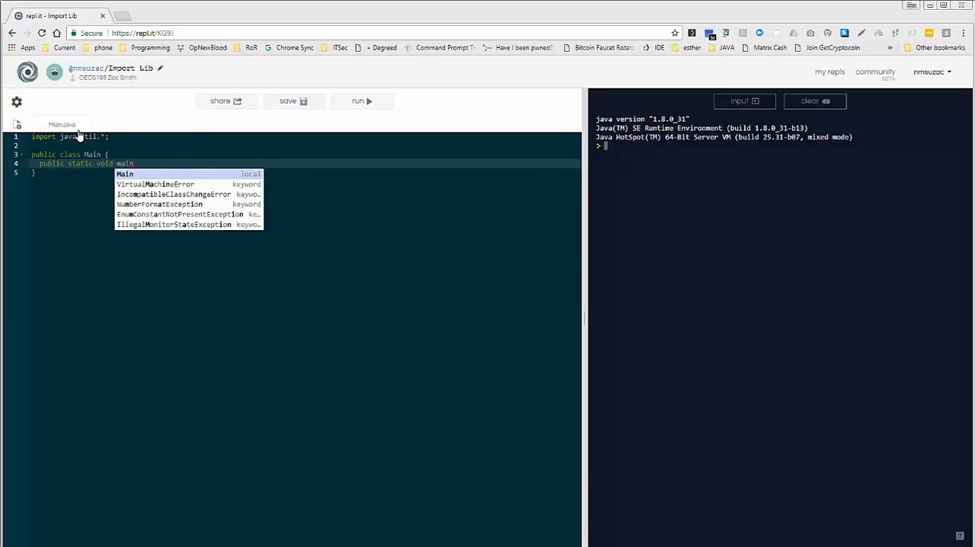
text((String)
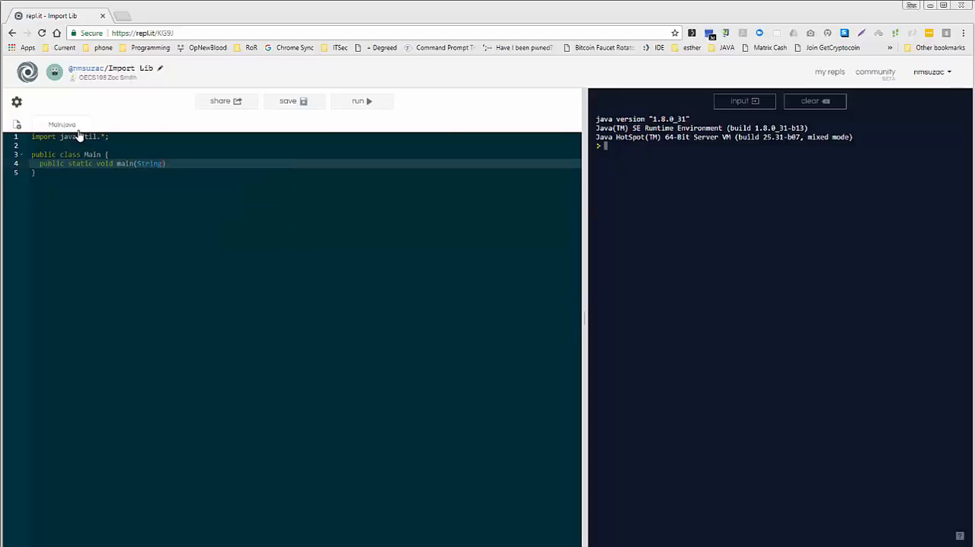
text([] args)
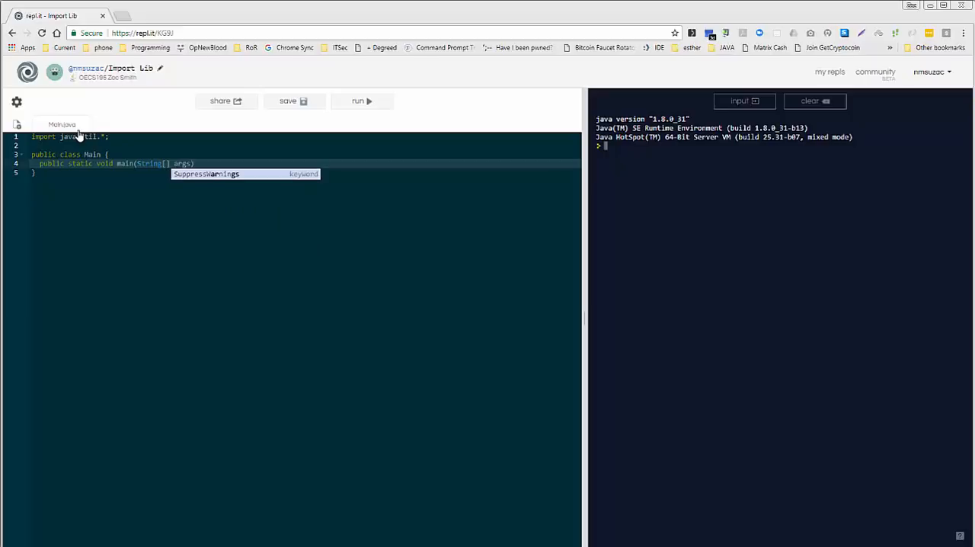
text(zac)
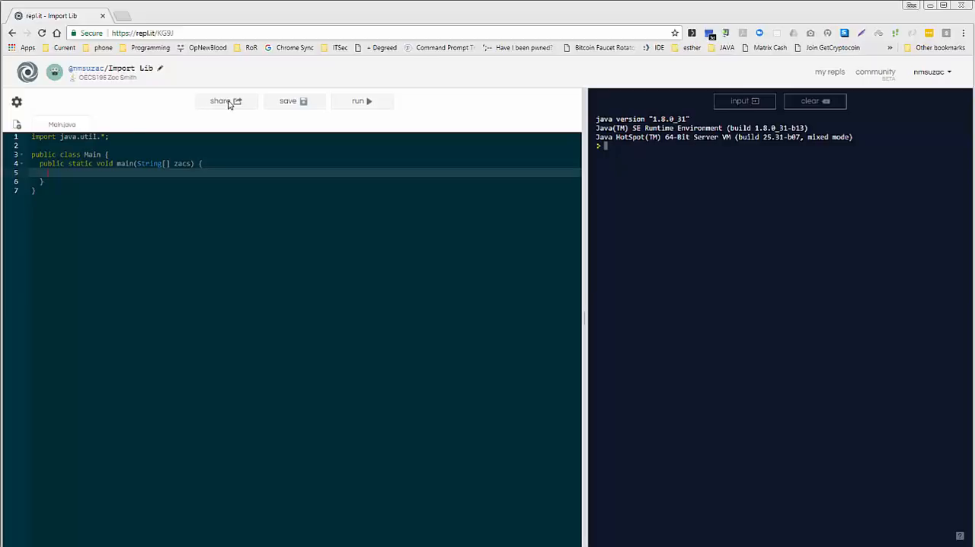
- Save the repl and run the empty program, showing only the Java banner in the console
click(288, 100)
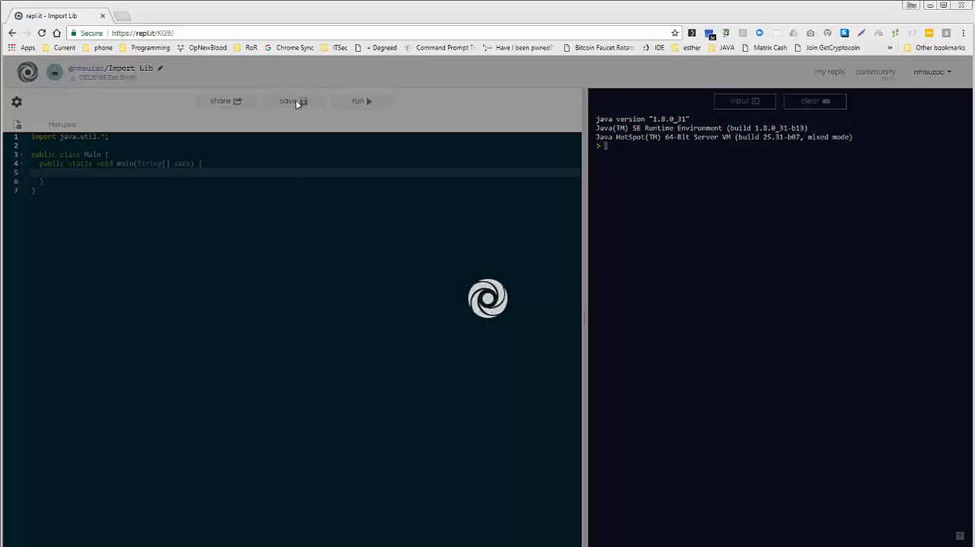
click(358, 101)
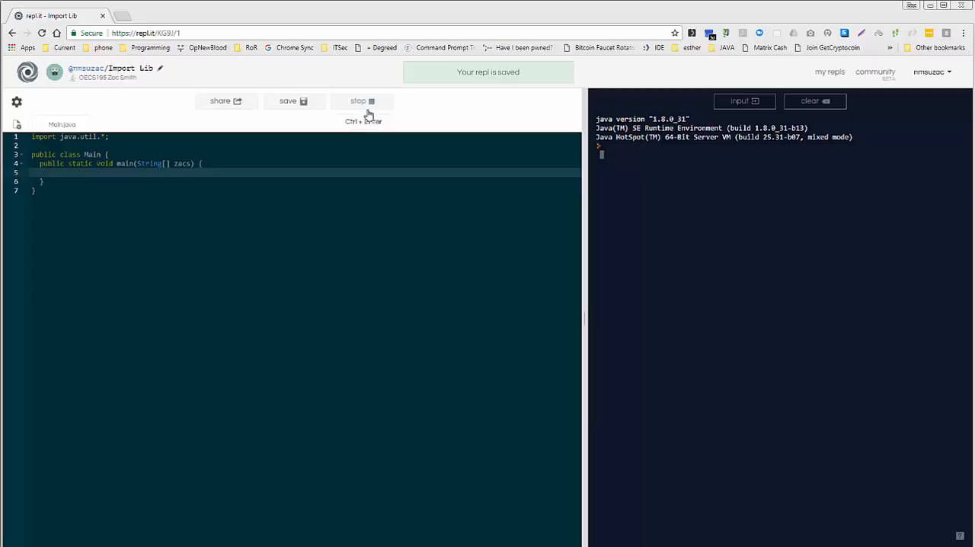
click(363, 101)
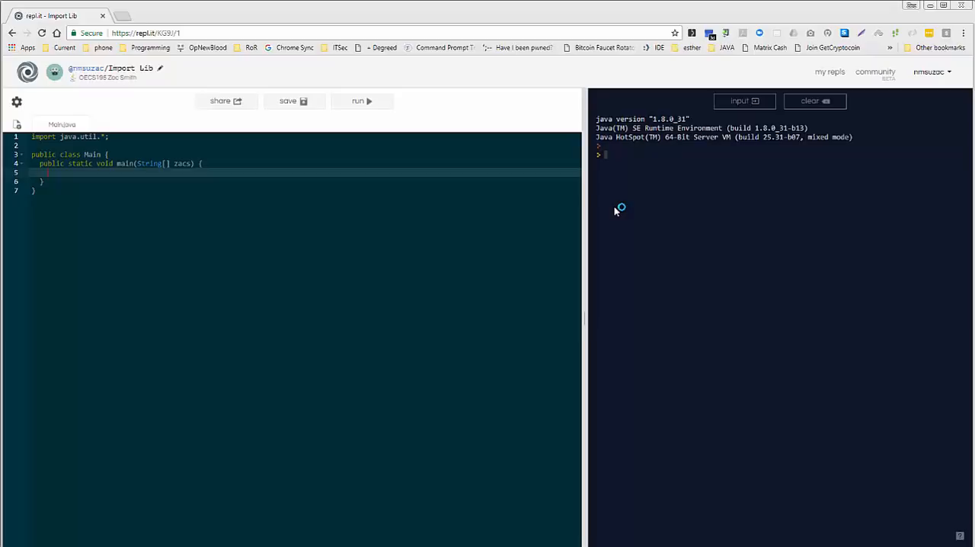
- Write the line creating the generator: 'Random randGen = new Random();' inside main
text(R)
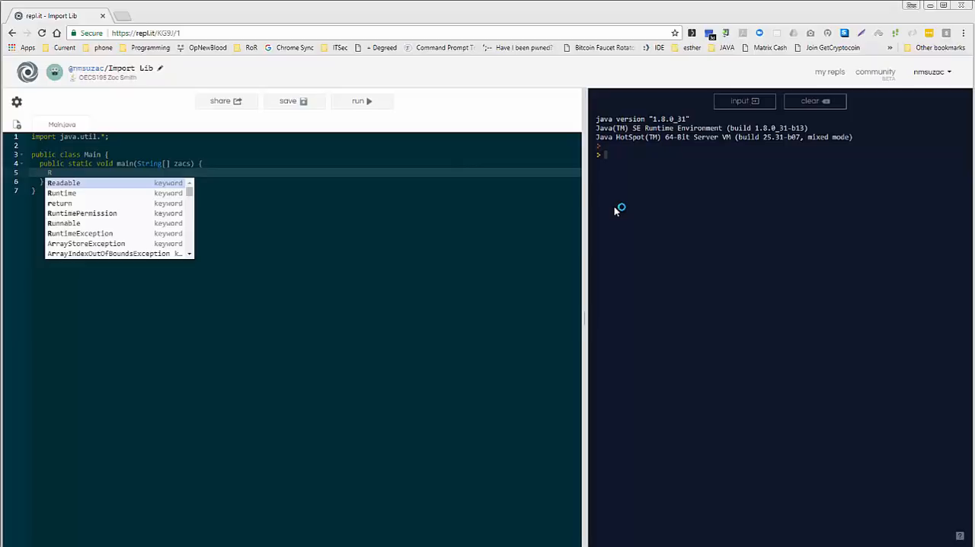
text(andom)
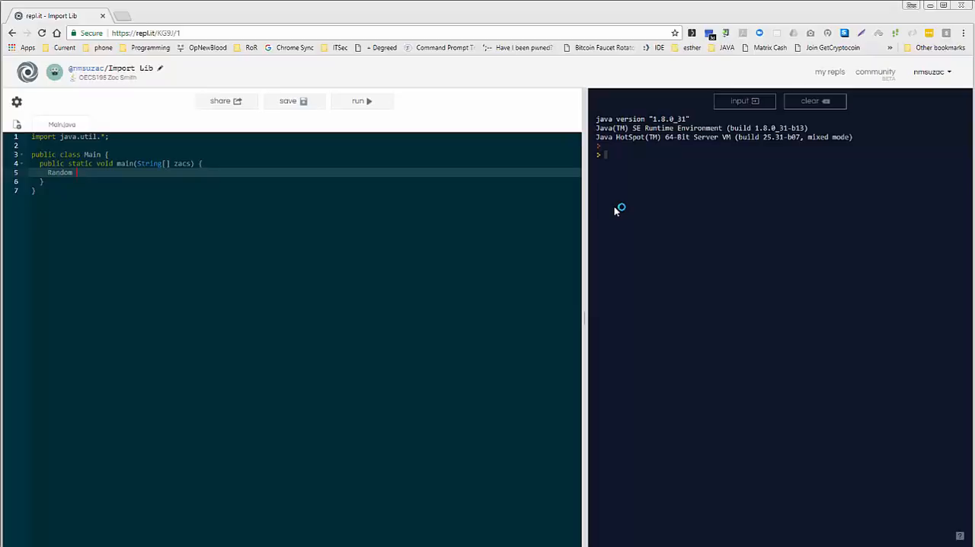
text(gen)
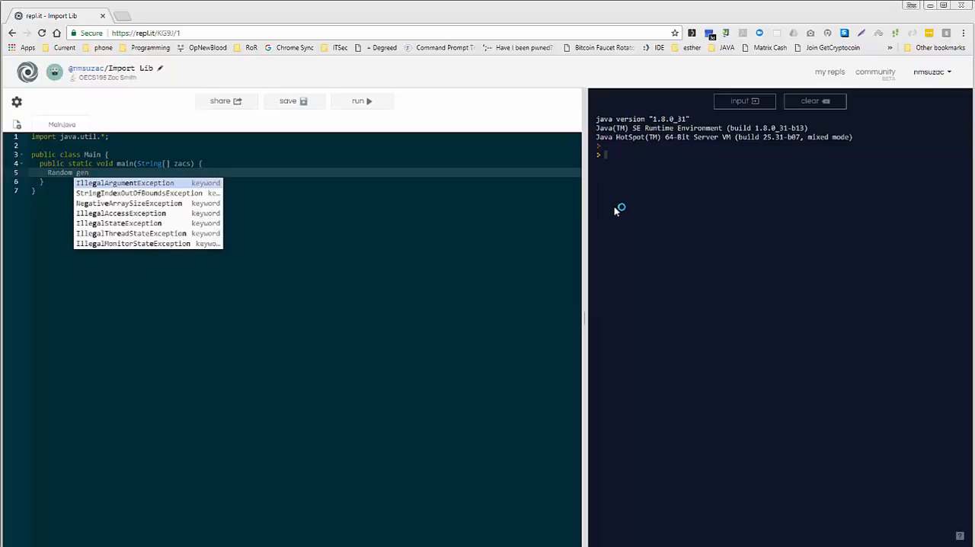
text(rand)
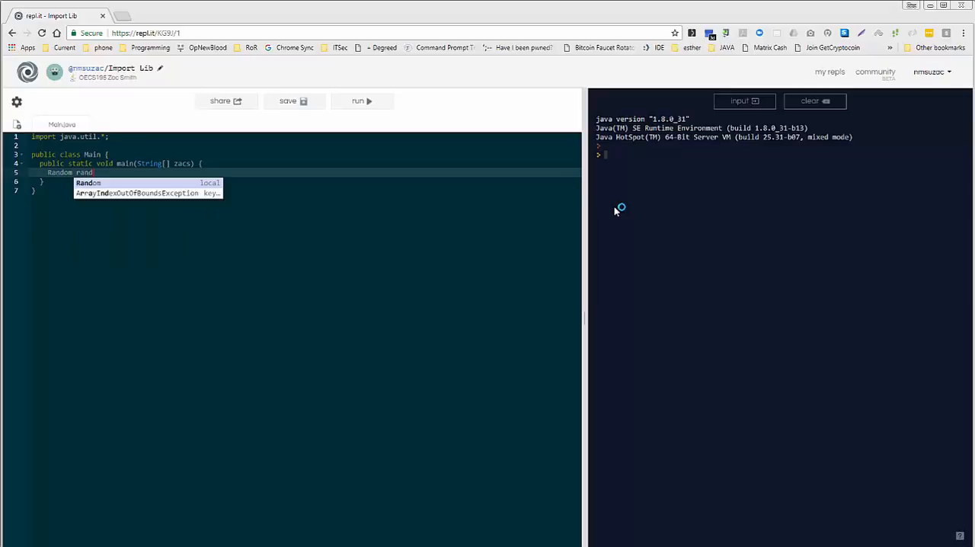
text(Gen)
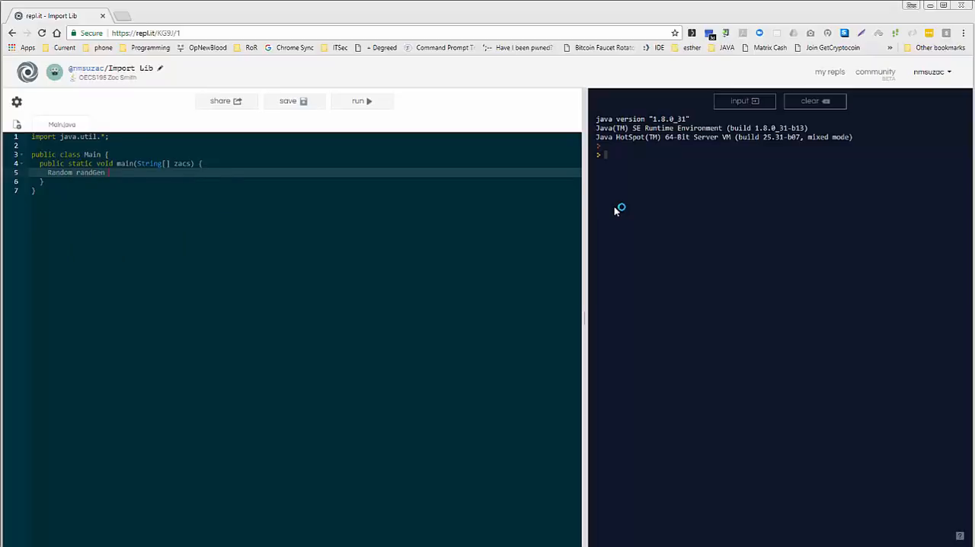
text(=)
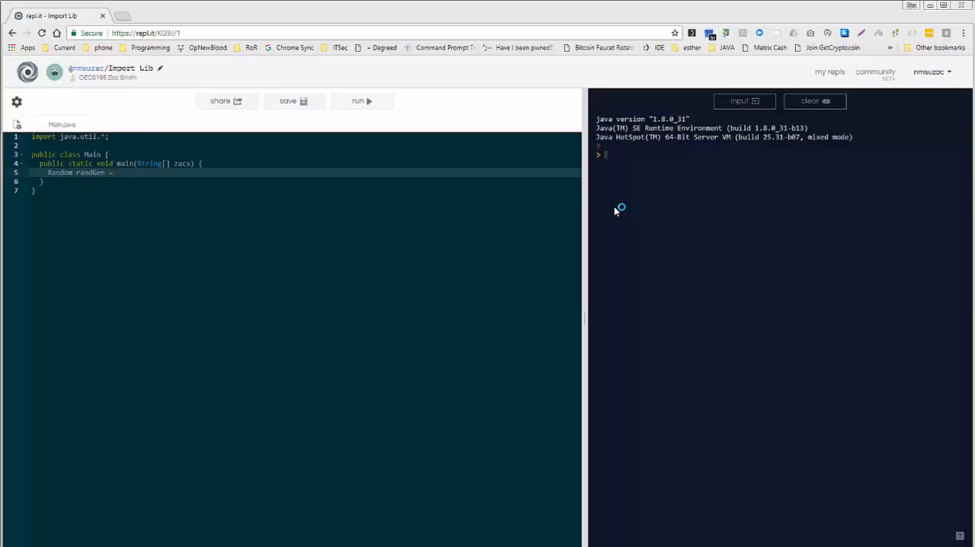
text(new)
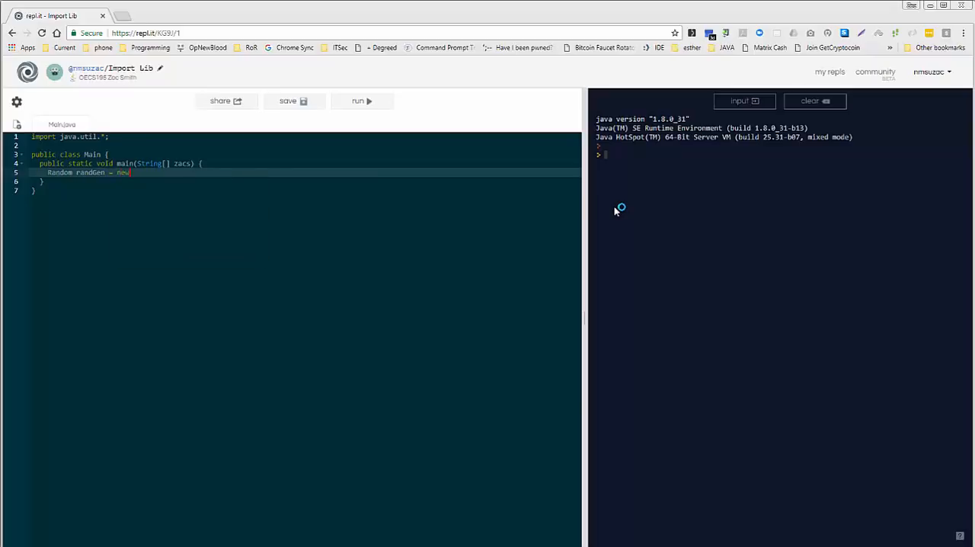
text(Random)
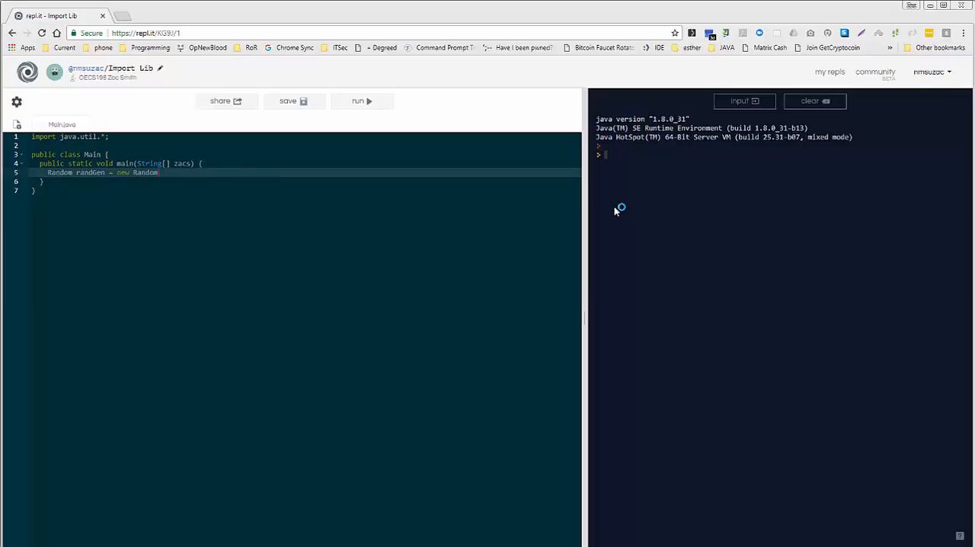
text(();)
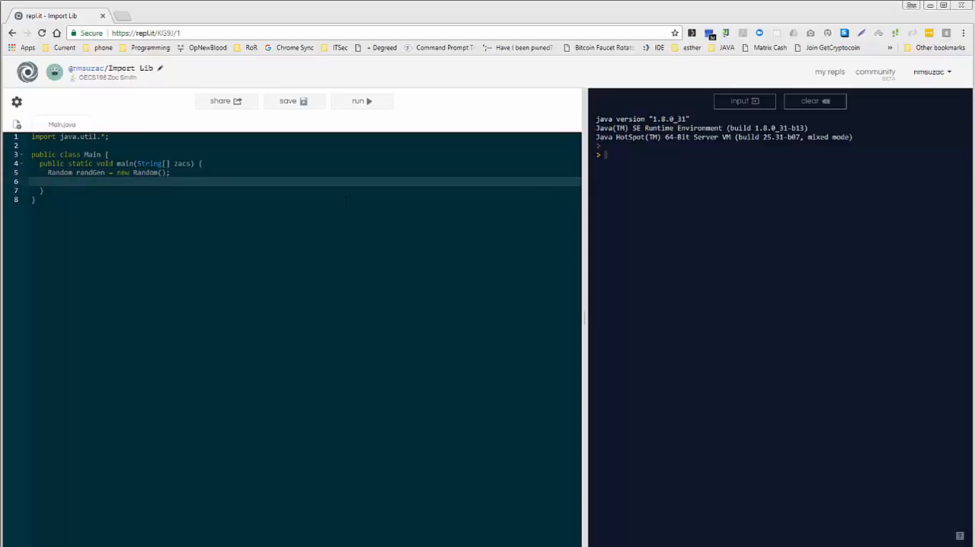
- Add the line 'int number = random.nextInt();' storing a random integer
text(int)
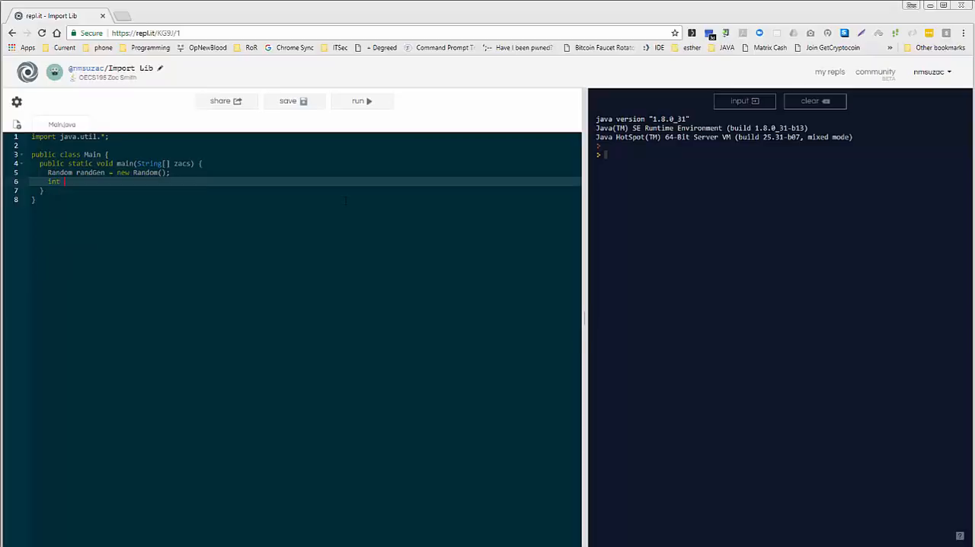
text(n)
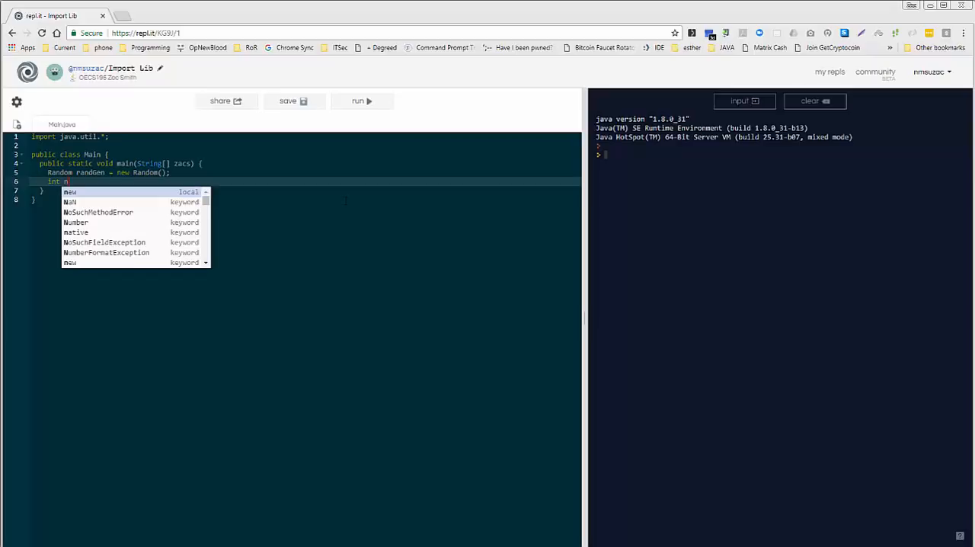
text(umber =)
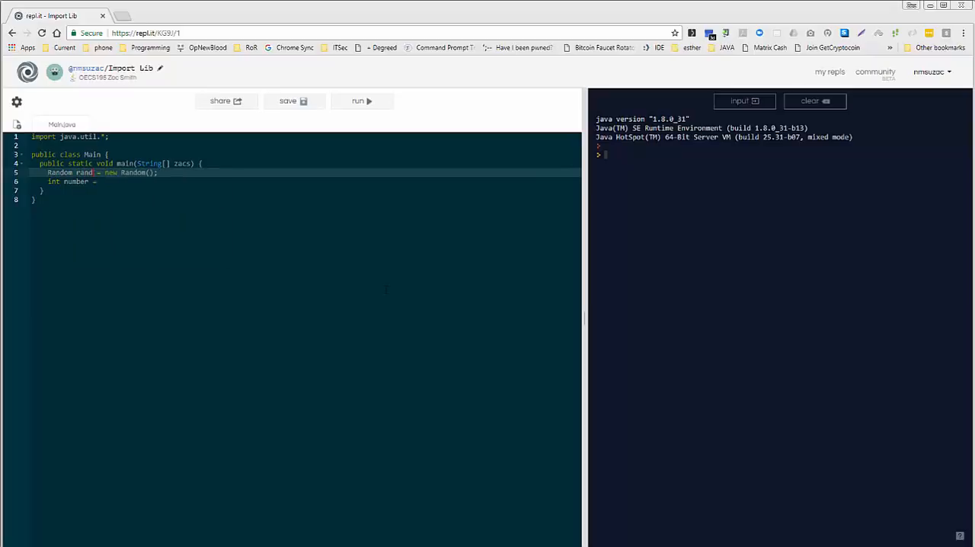
text(ge)
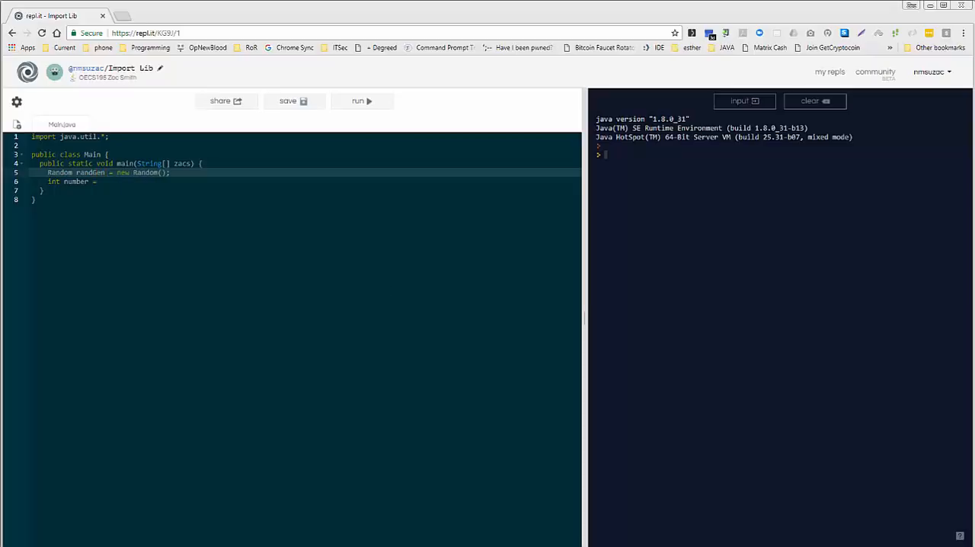
text(randGe)
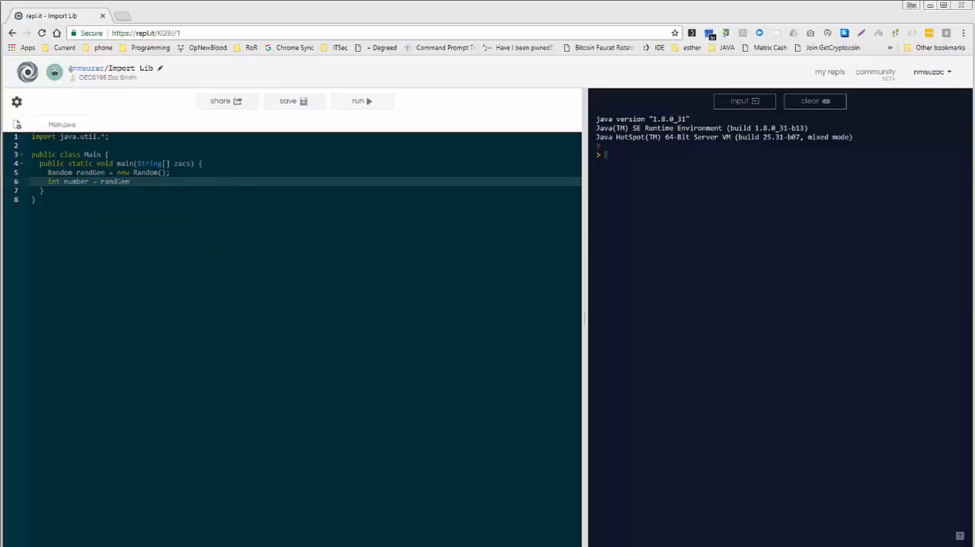
text(nextInt()
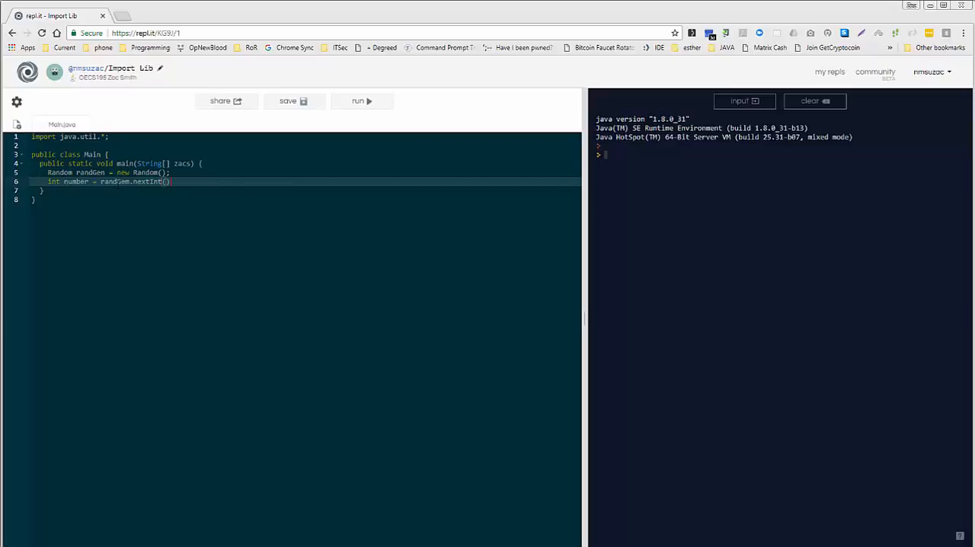
text(;)
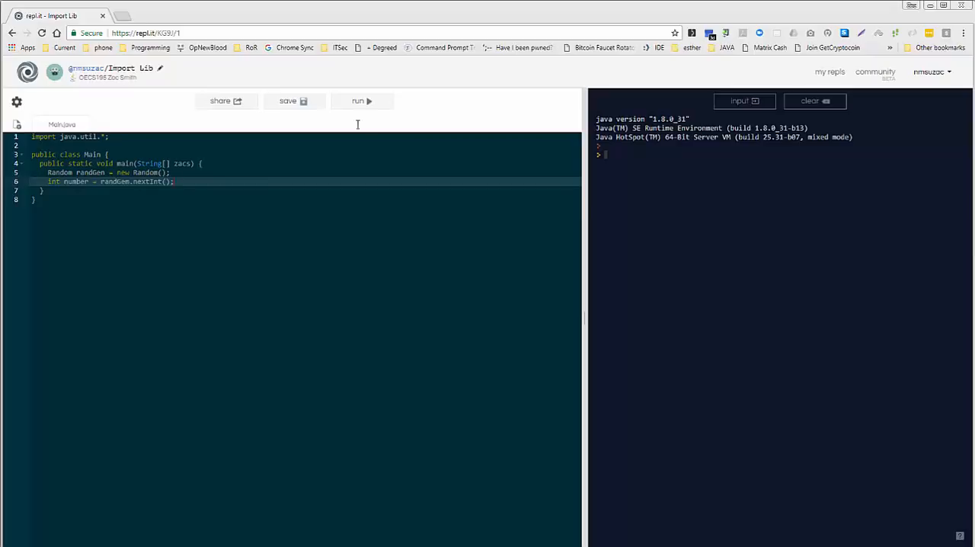
- Run the code, which fails with 'cannot find symbol: variable random'
click(361, 100)
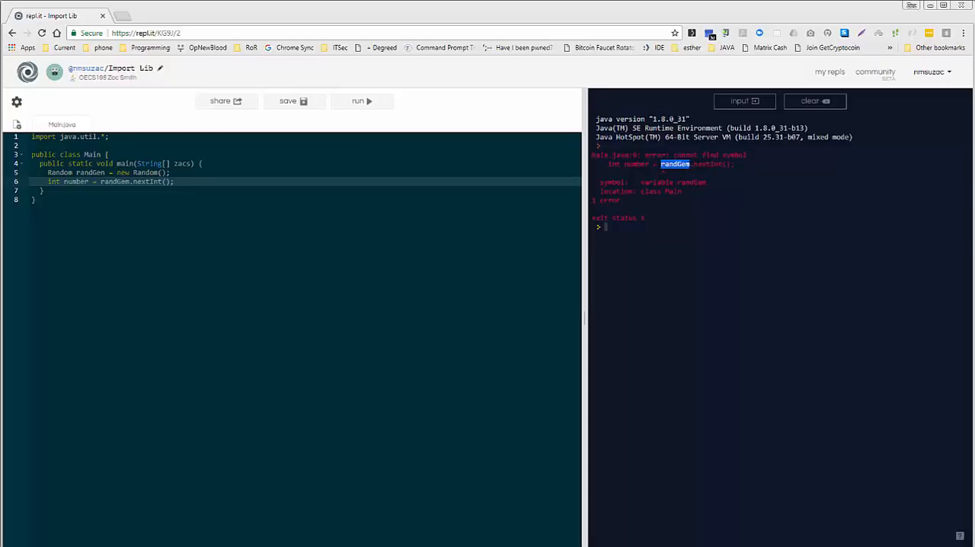
mouse_move(707, 283)
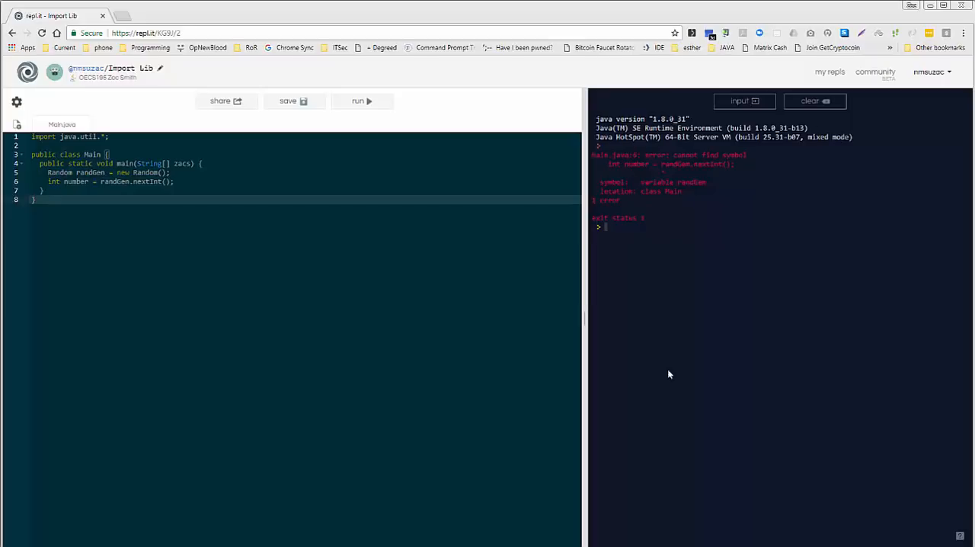
mouse_move(708, 329)
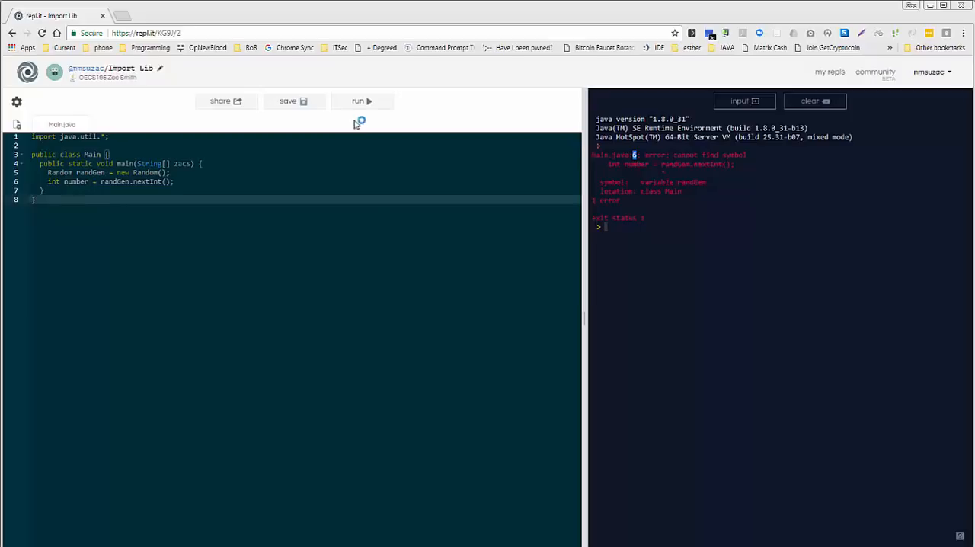
- Rerun the code with the Random variable named randGen on both lines, compiling cleanly
click(361, 100)
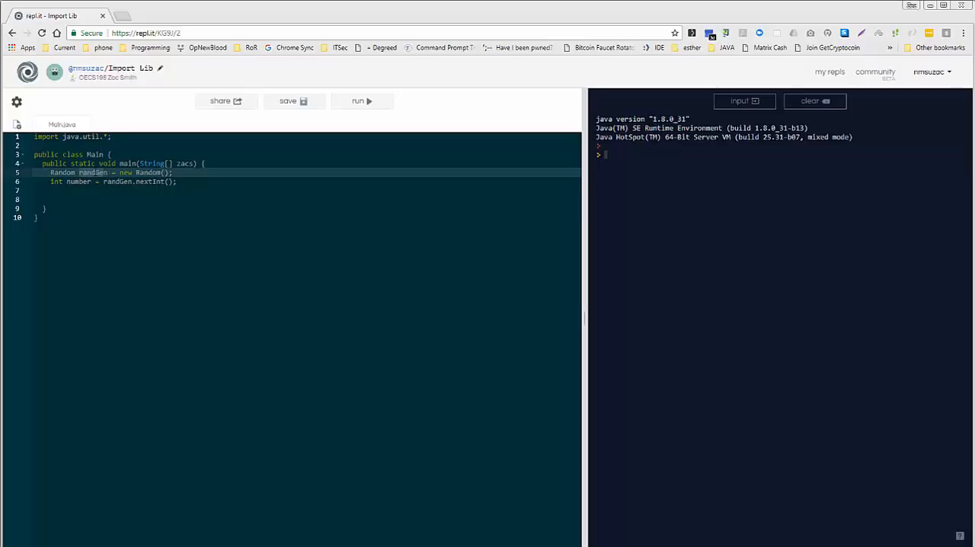
mouse_move(95, 174)
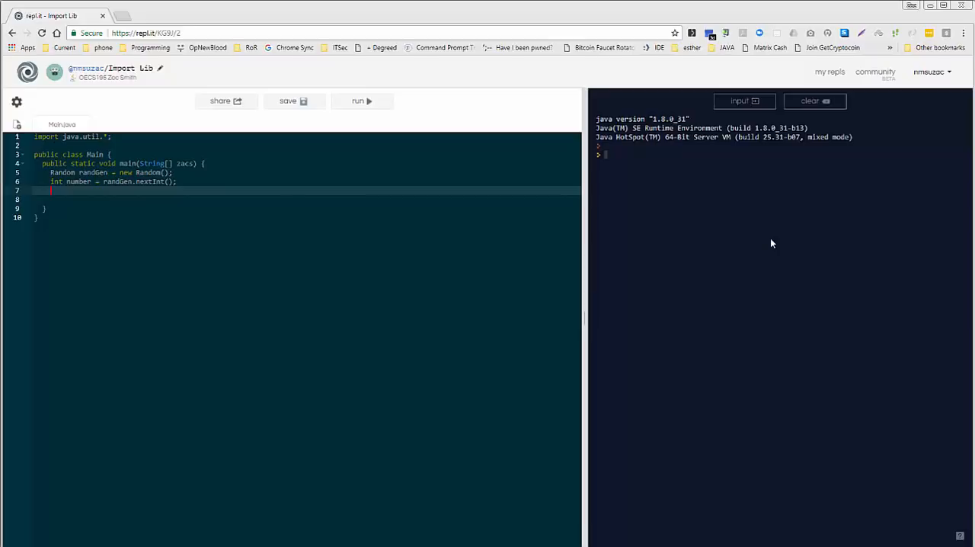
- Add 'System.out.println("number");' and run it, printing the literal word number
text(sy)
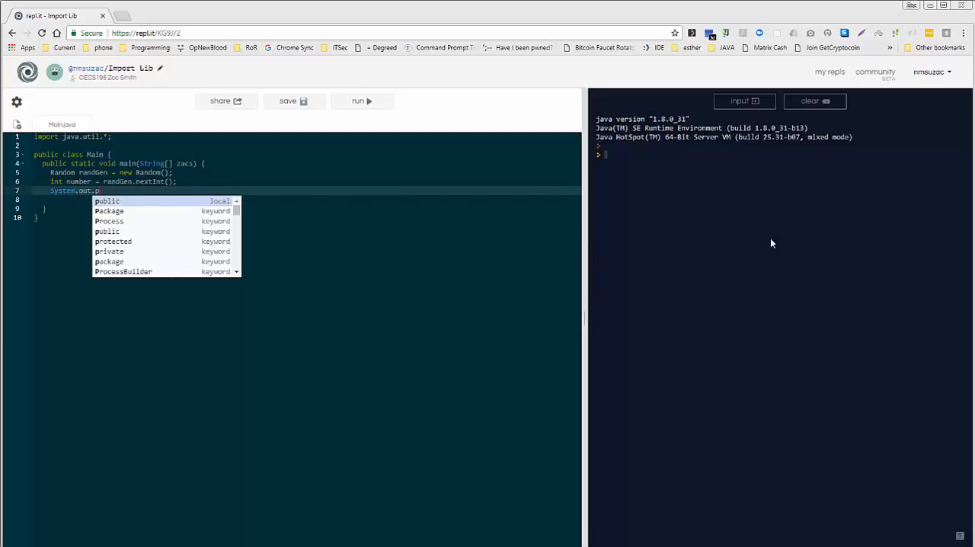
text(rintln)
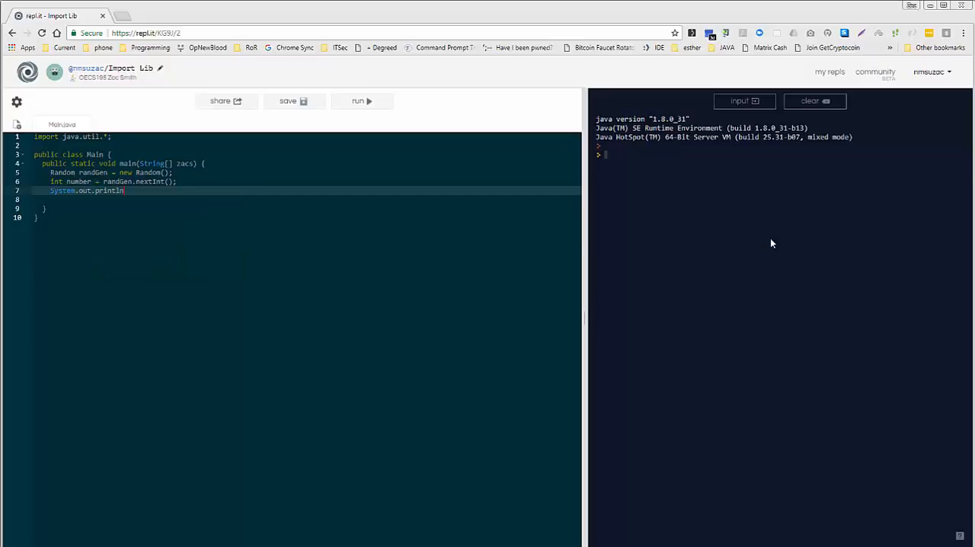
text(())
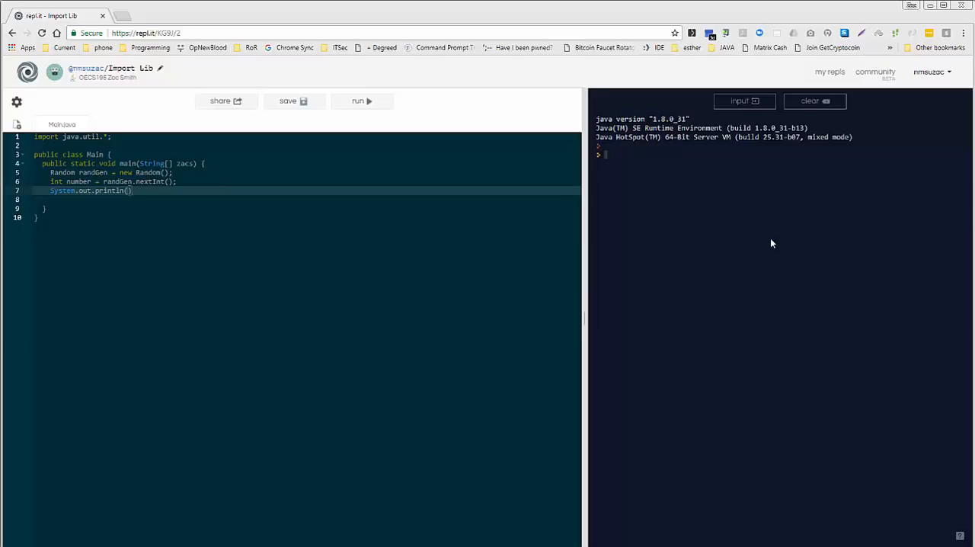
text(number";)
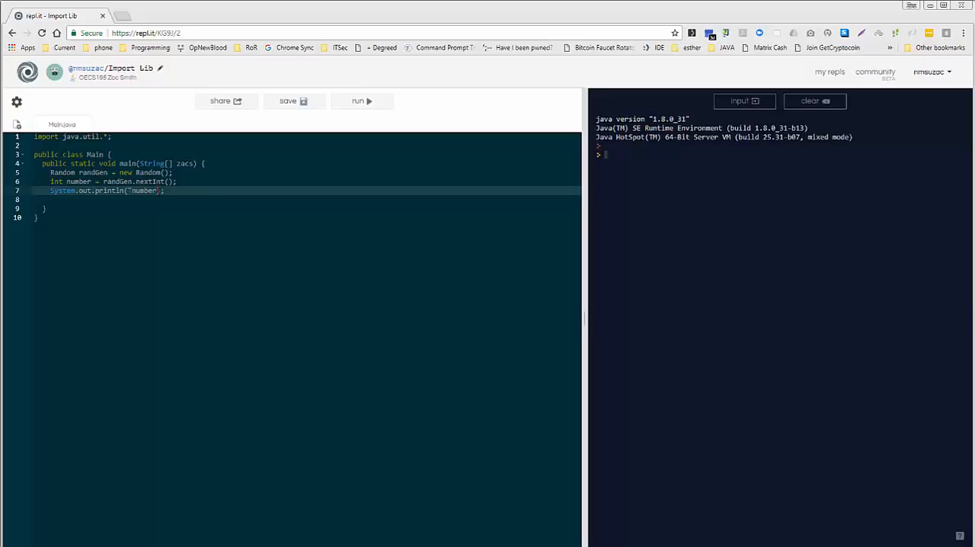
mouse_move(362, 101)
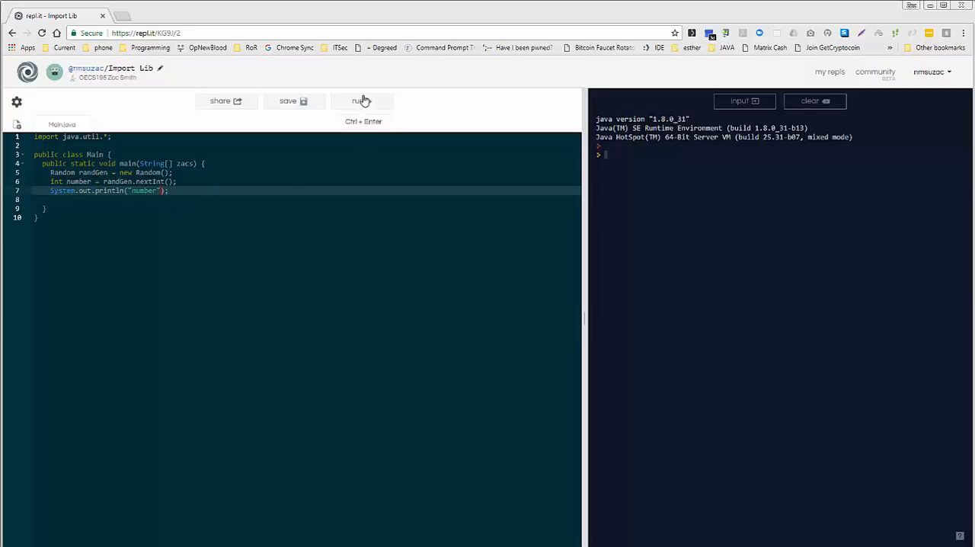
click(361, 101)
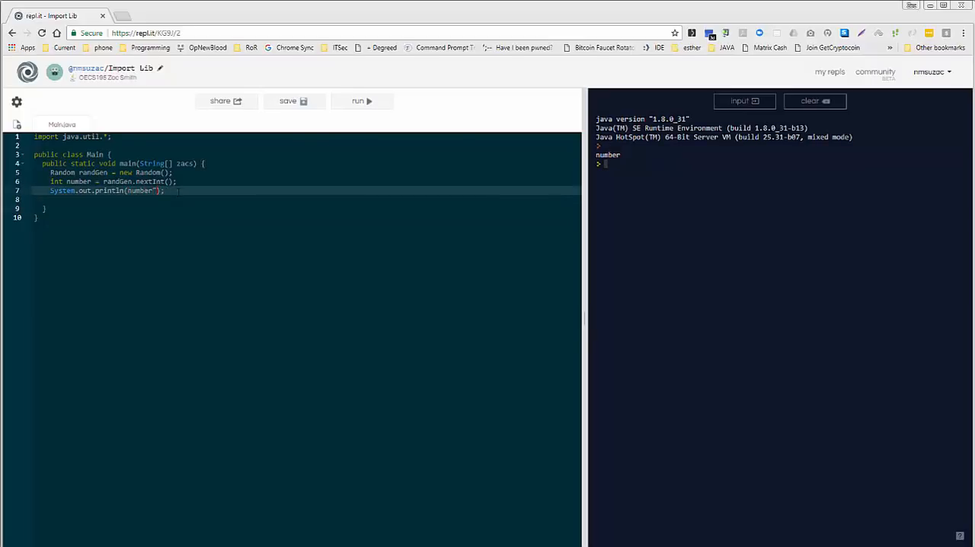
click(361, 101)
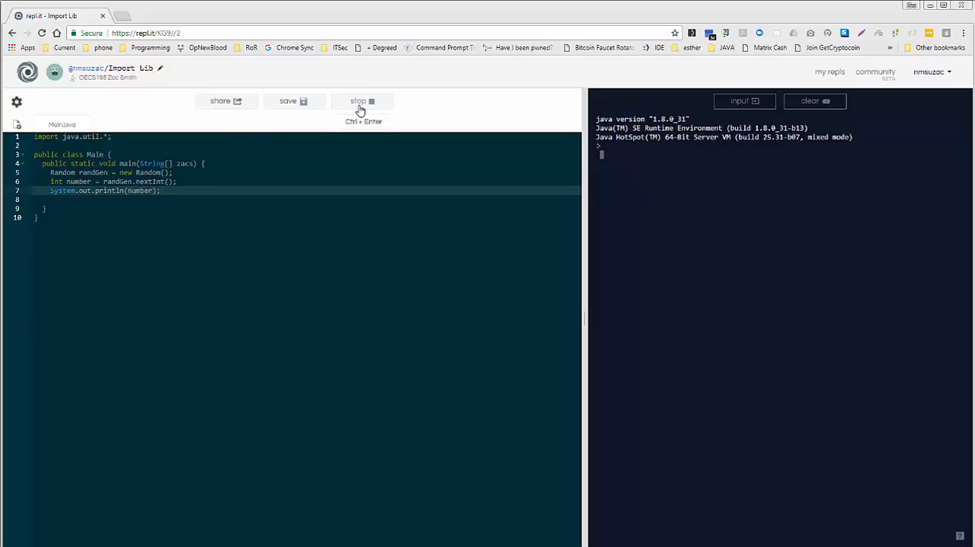
click(363, 100)
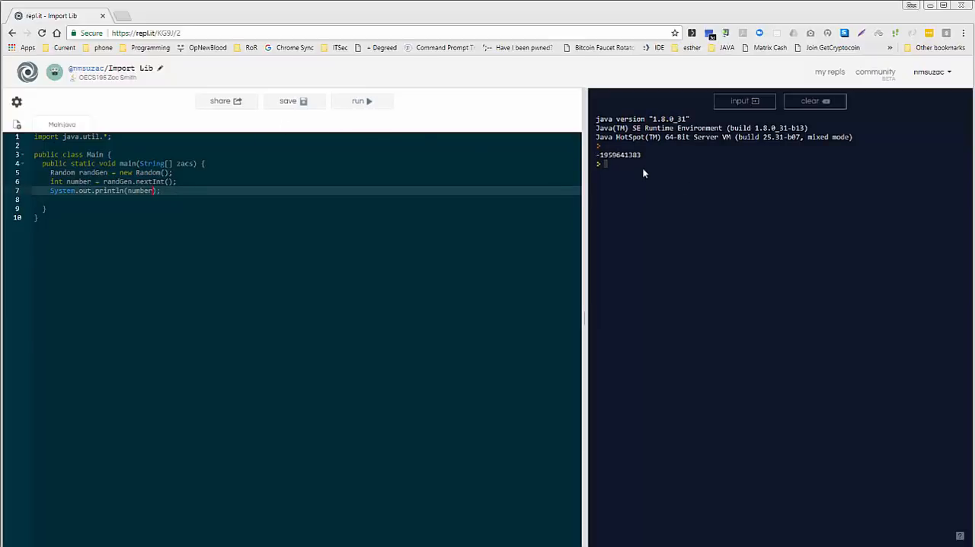
double_click(619, 156)
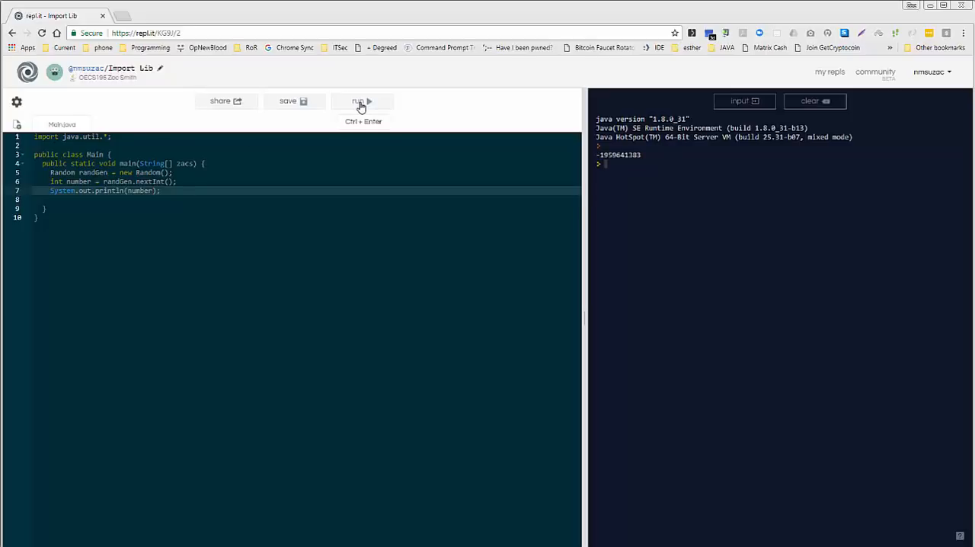
click(360, 100)
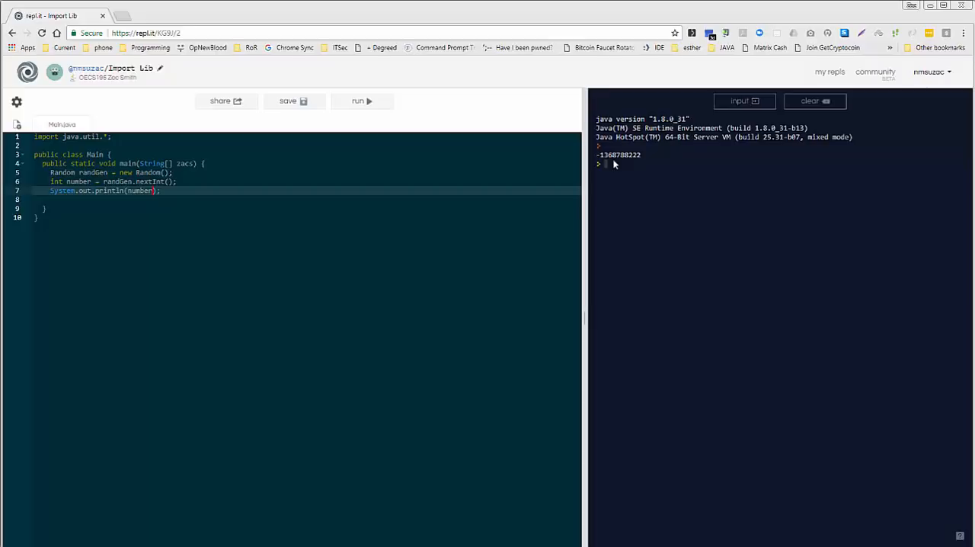
click(361, 100)
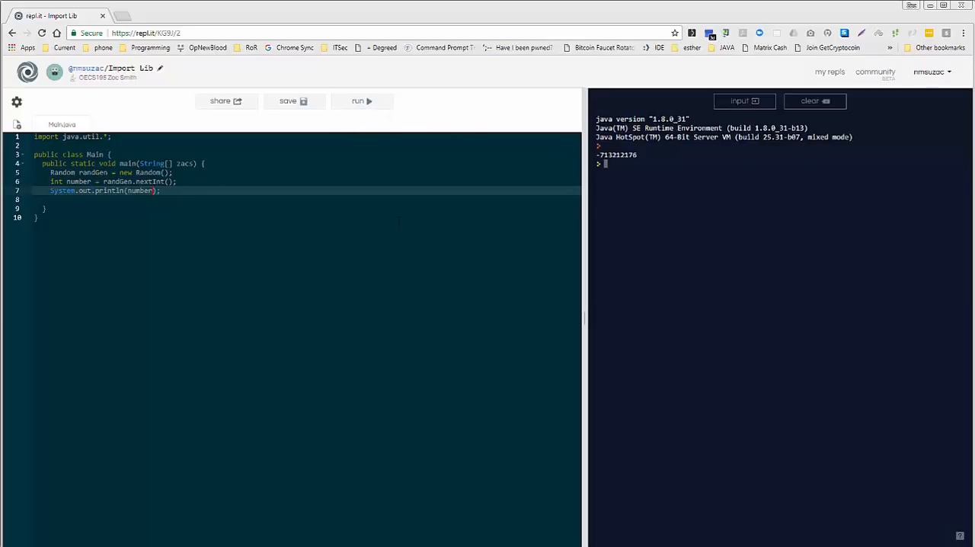
click(361, 100)
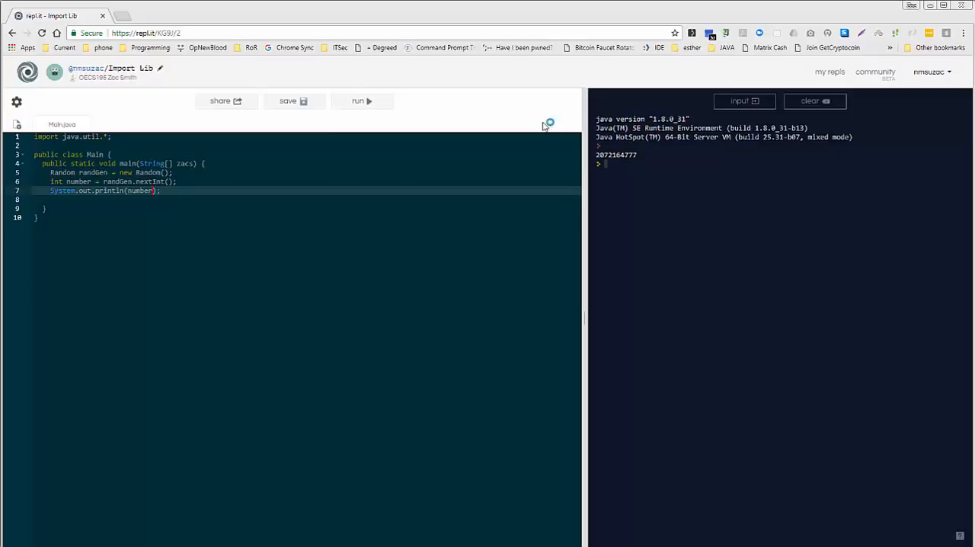
click(361, 101)
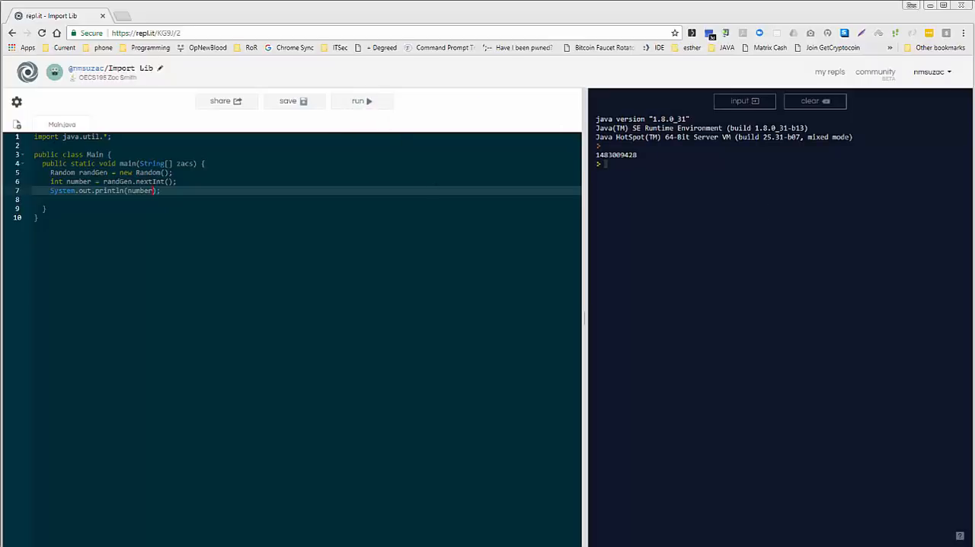
click(361, 100)
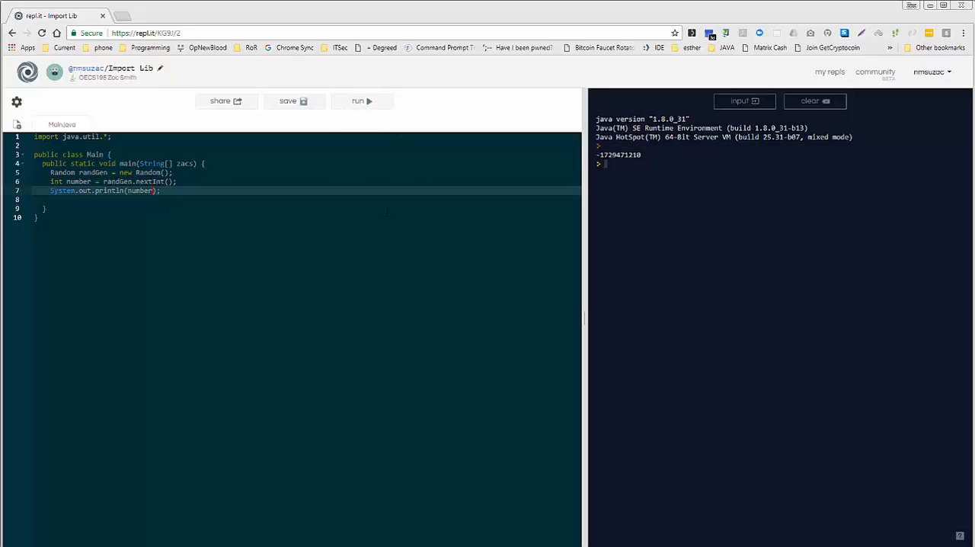
click(359, 101)
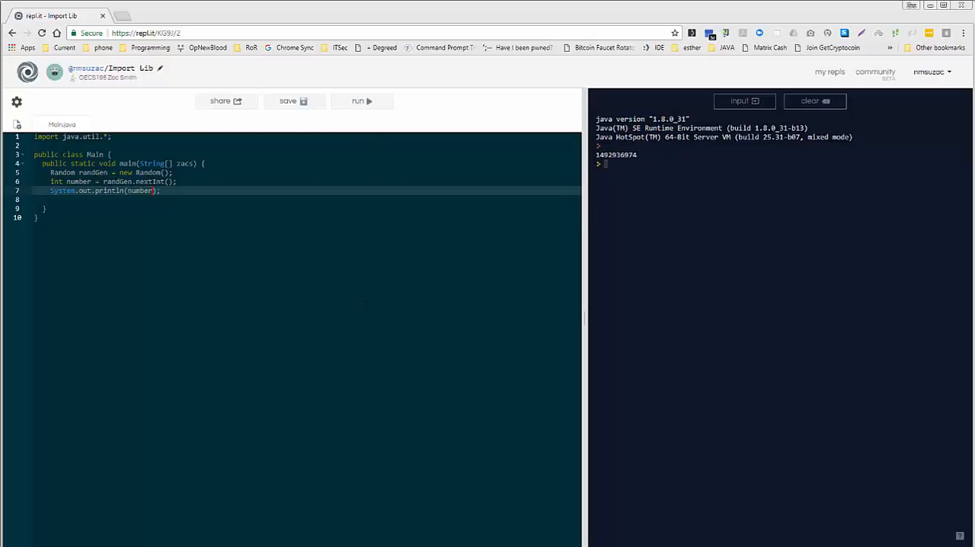